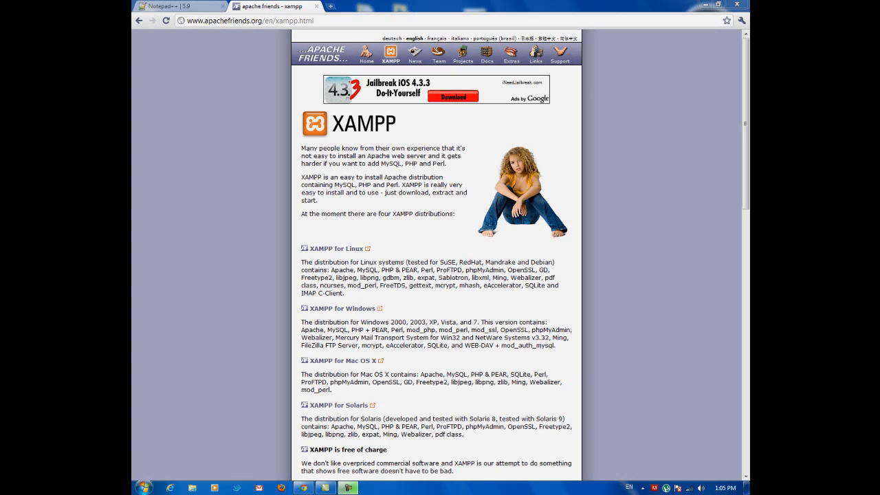
{"action": "mouse_move", "coordinate": [646, 370]}
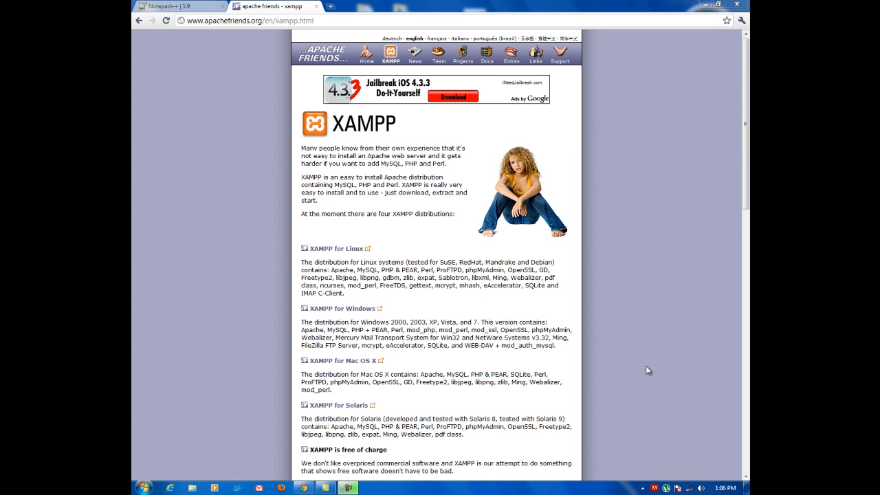
{"action": "mouse_move", "coordinate": [376, 140]}
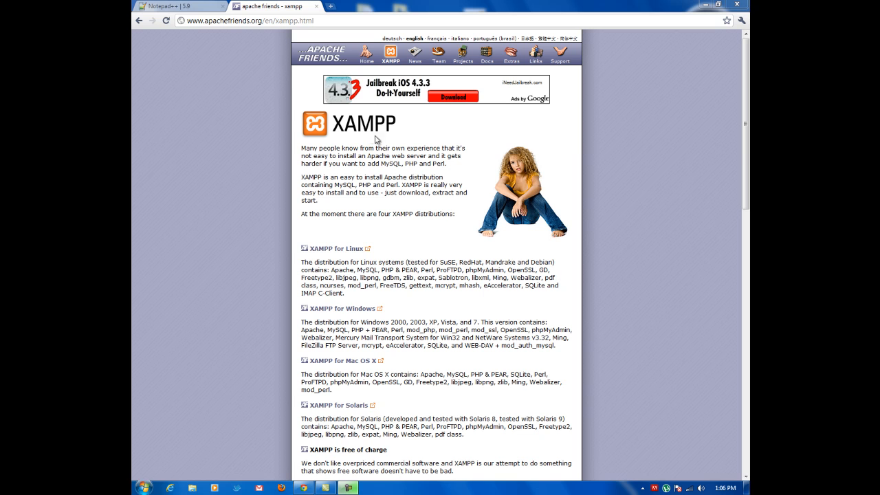
{"action": "mouse_move", "coordinate": [386, 141]}
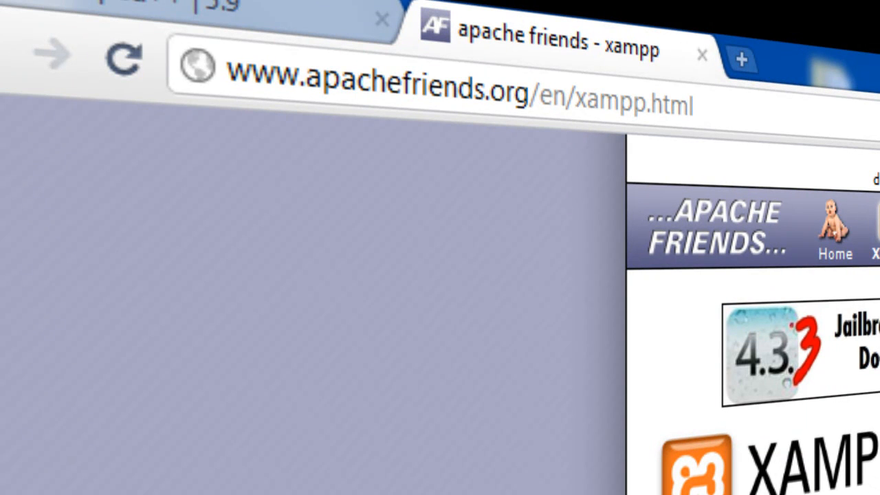
{"action": "mouse_move", "coordinate": [585, 344]}
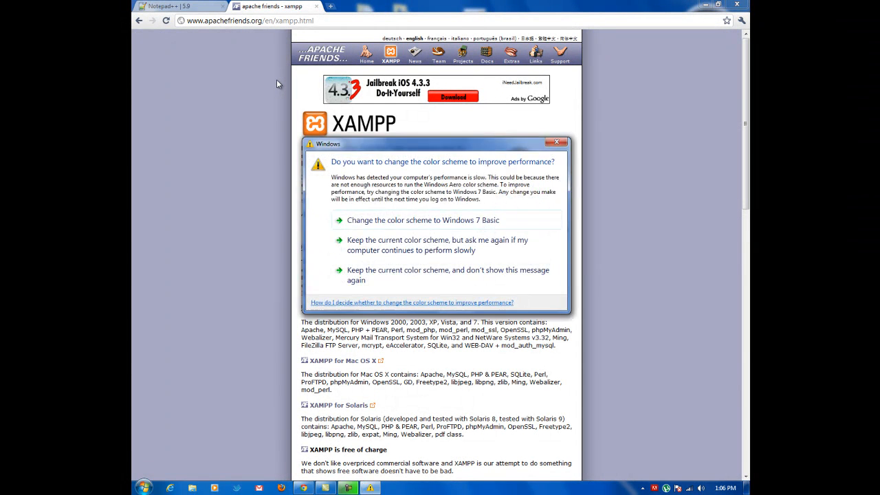
{"action": "mouse_move", "coordinate": [439, 274]}
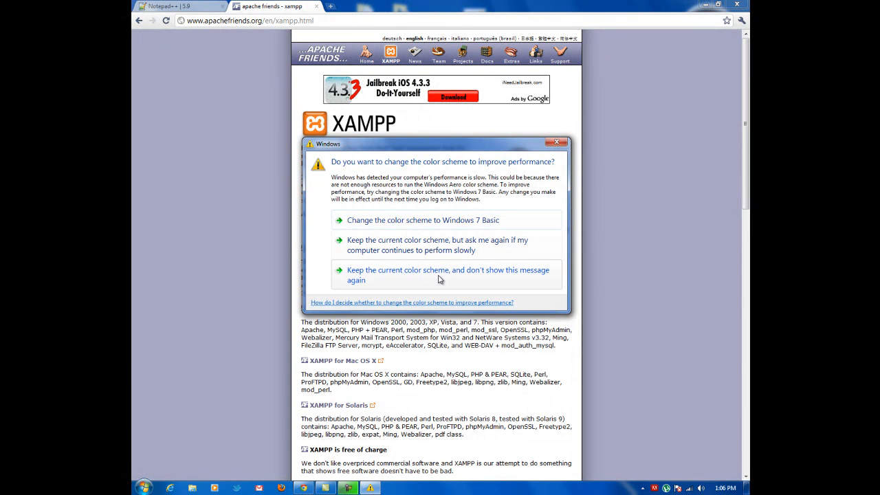
Step: Permanently dismiss Chrome's colour-scheme warning and open the XAMPP for Windows download page
{"action": "left_click", "coordinate": [556, 144]}
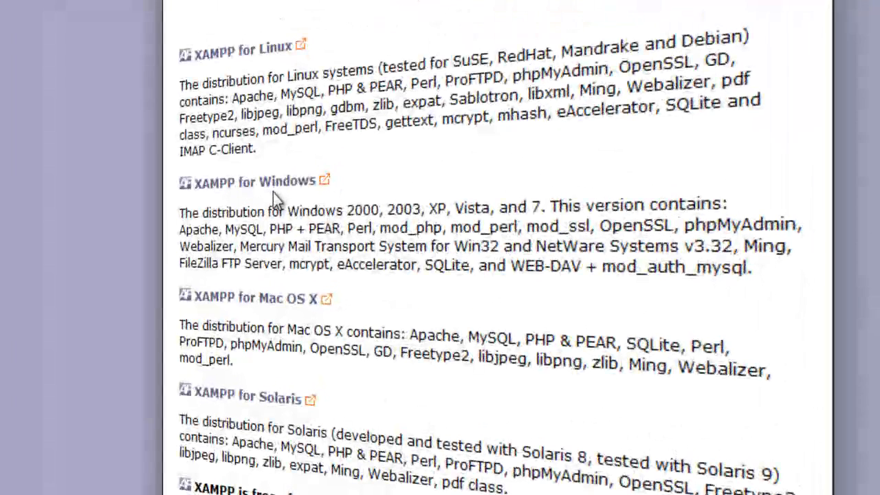
{"action": "mouse_move", "coordinate": [274, 193]}
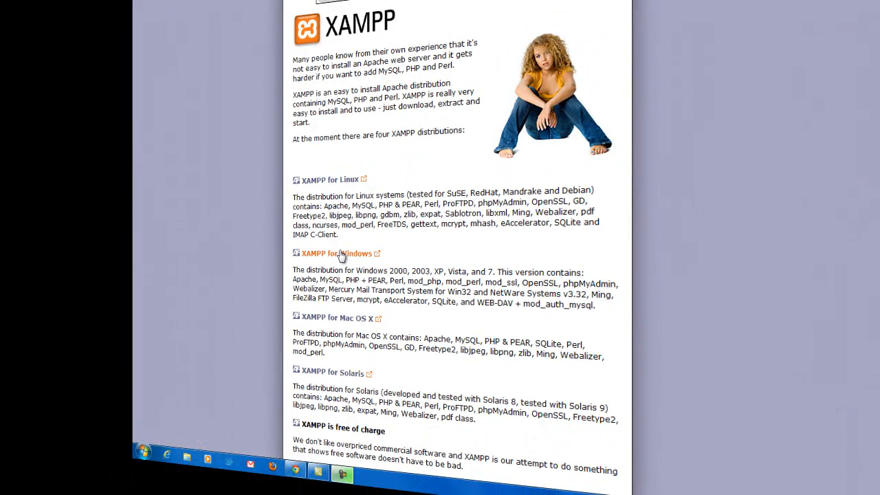
{"action": "left_click", "coordinate": [336, 253]}
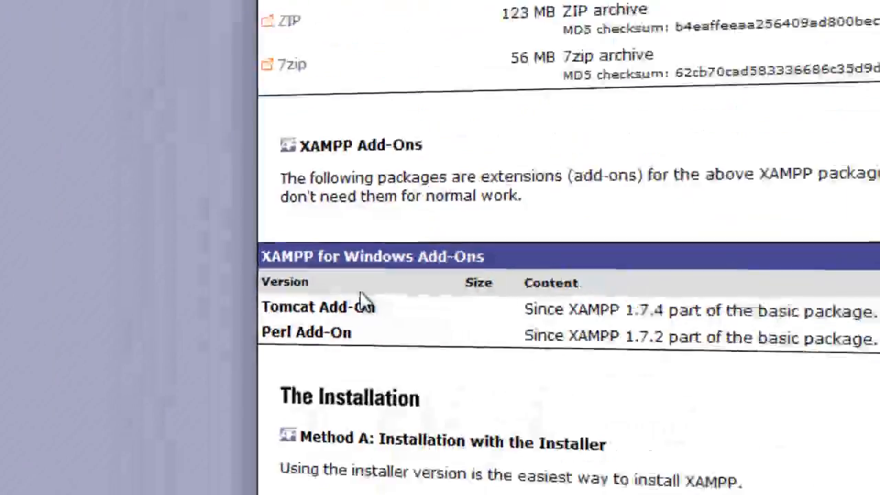
{"action": "left_click", "coordinate": [358, 97]}
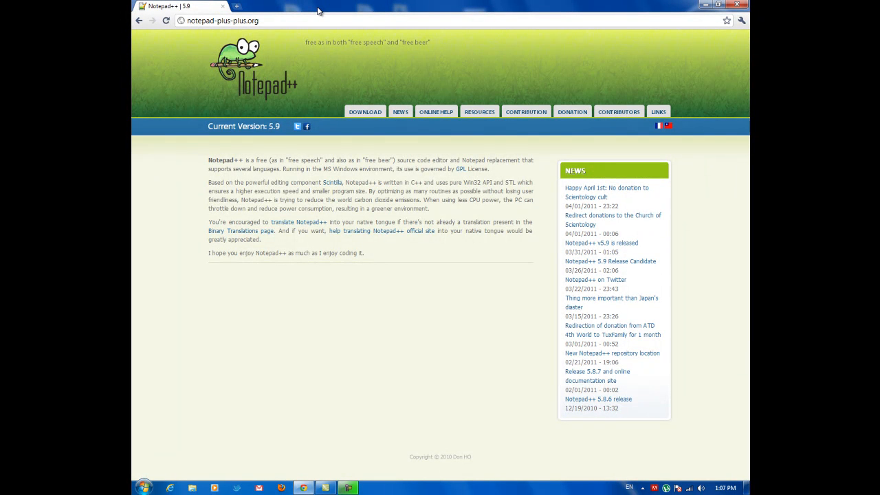
{"action": "mouse_move", "coordinate": [315, 55]}
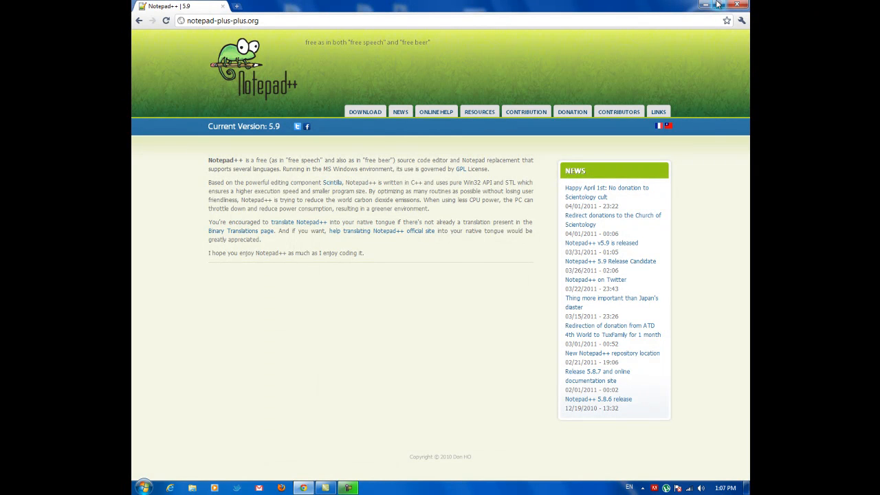
Step: Minimize the Chrome window showing the Notepad++ homepage
{"action": "left_click", "coordinate": [717, 4]}
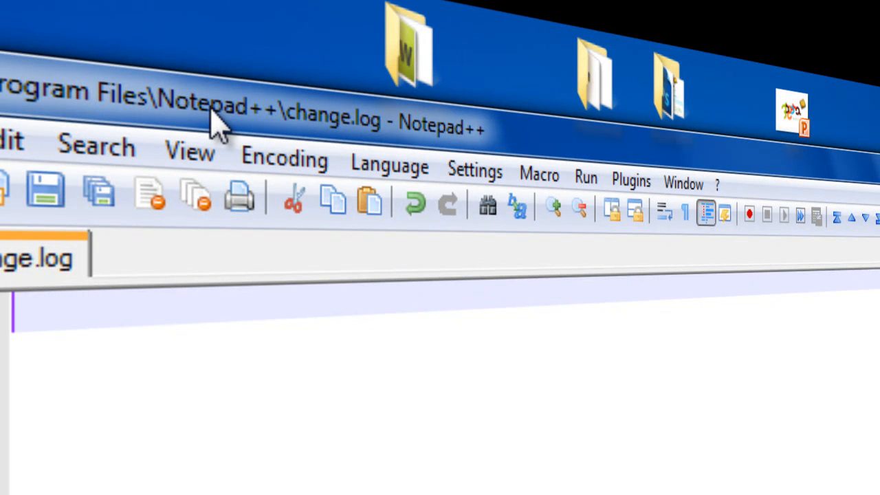
{"action": "mouse_move", "coordinate": [390, 165]}
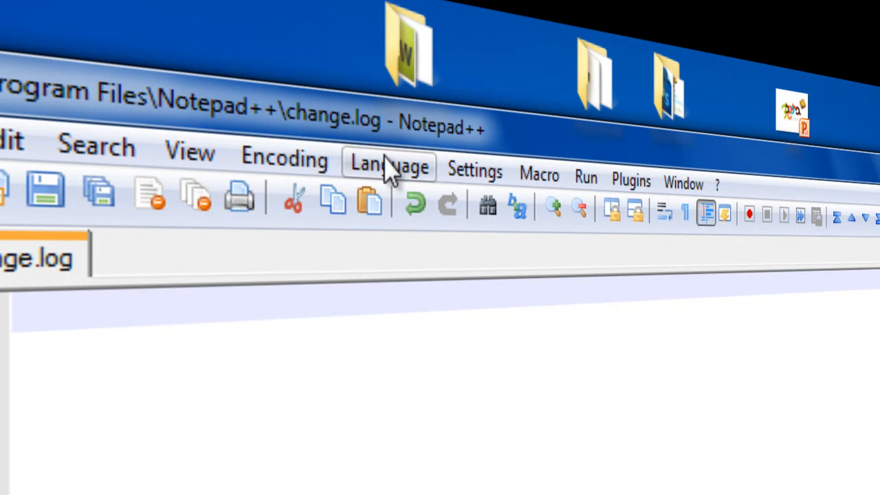
Step: Set the document language to PHP and type a <?php ... ?> block with blank lines
{"action": "left_click", "coordinate": [389, 165]}
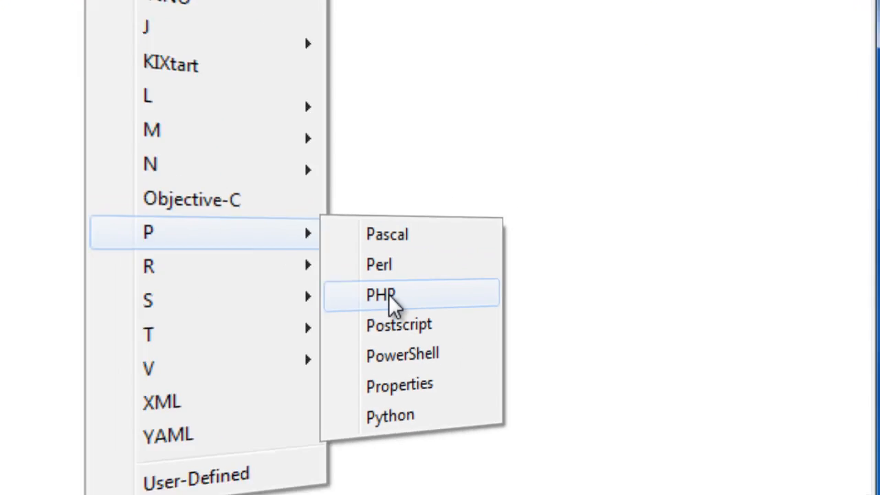
{"action": "left_click", "coordinate": [380, 295]}
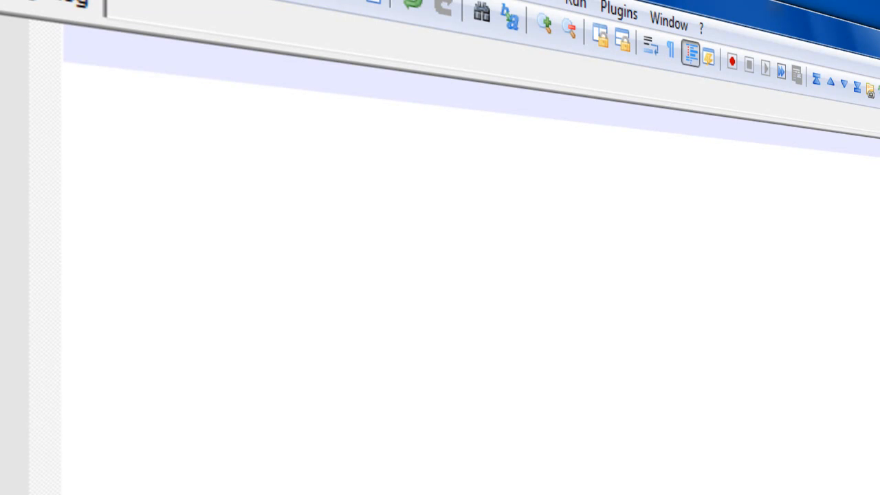
{"action": "type", "text": "if"}
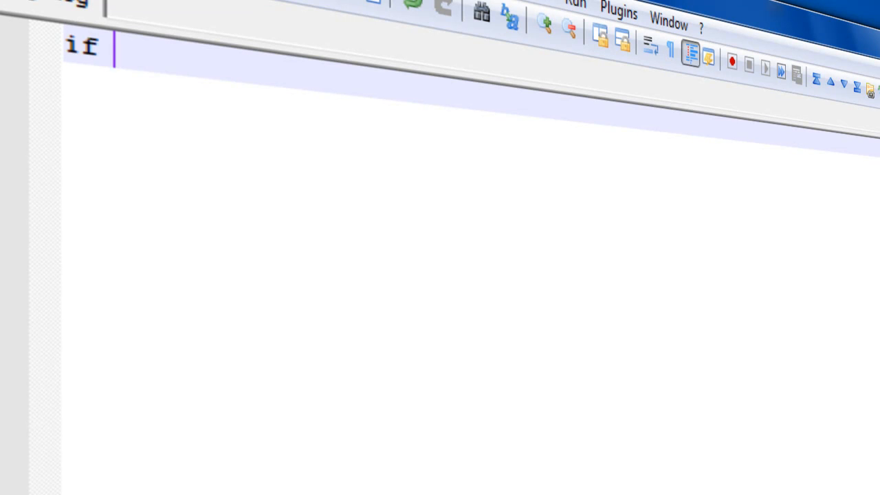
{"action": "type", "text": "<?php"}
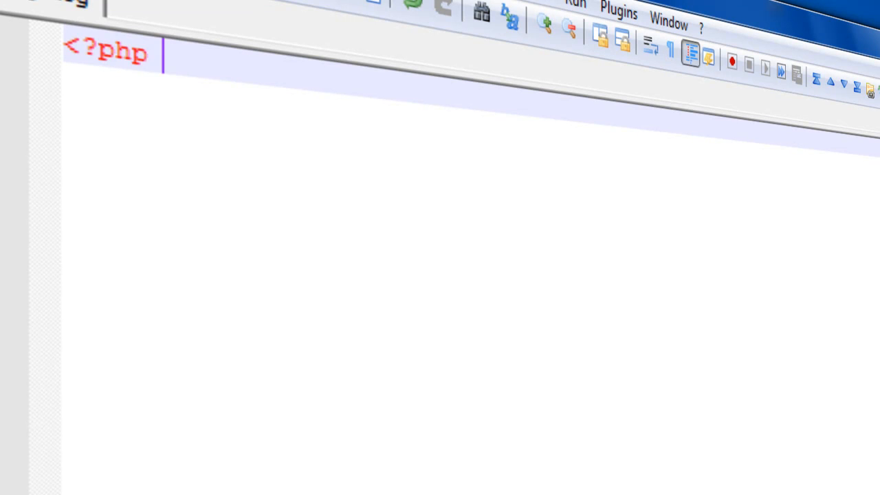
{"action": "key", "text": "enter"}
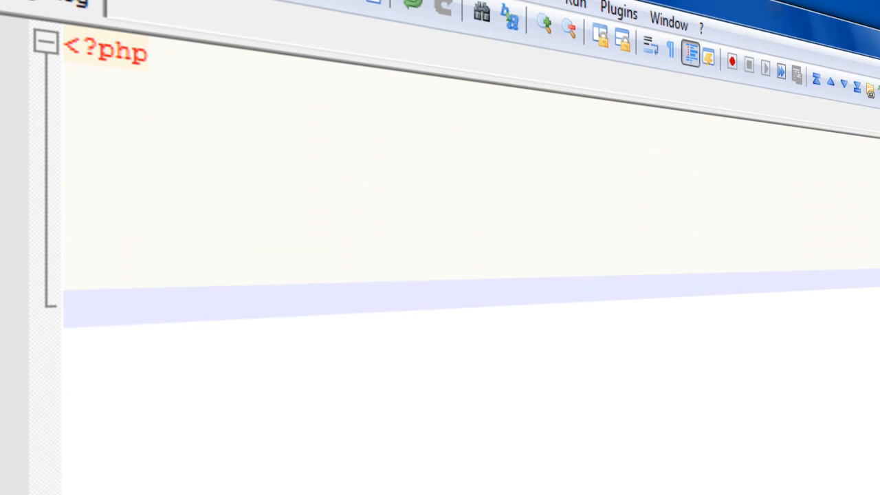
{"action": "type", "text": "?>"}
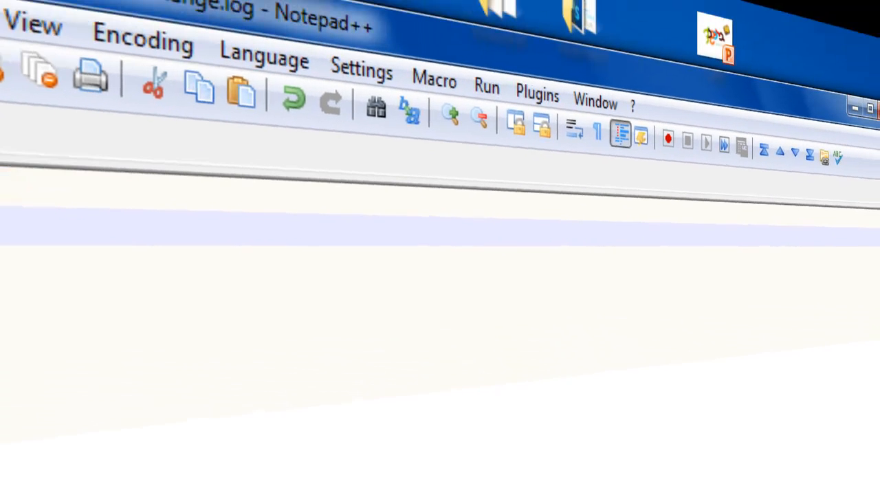
Step: Select the Choco theme in Settings > Style Configurator and close the dialog
{"action": "left_click", "coordinate": [361, 72]}
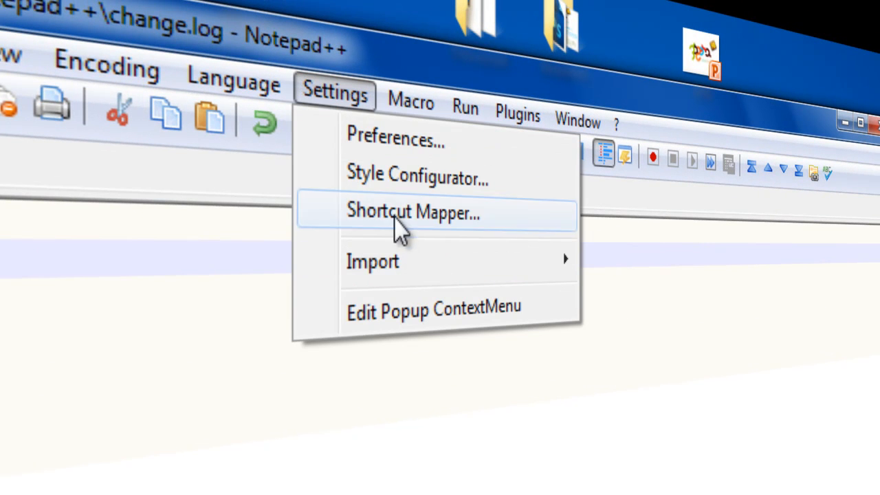
{"action": "mouse_move", "coordinate": [395, 186]}
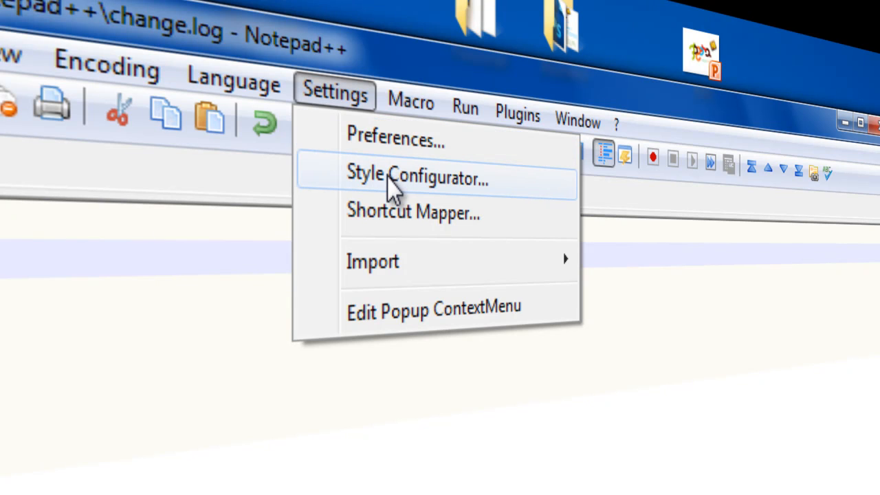
{"action": "left_click", "coordinate": [418, 178]}
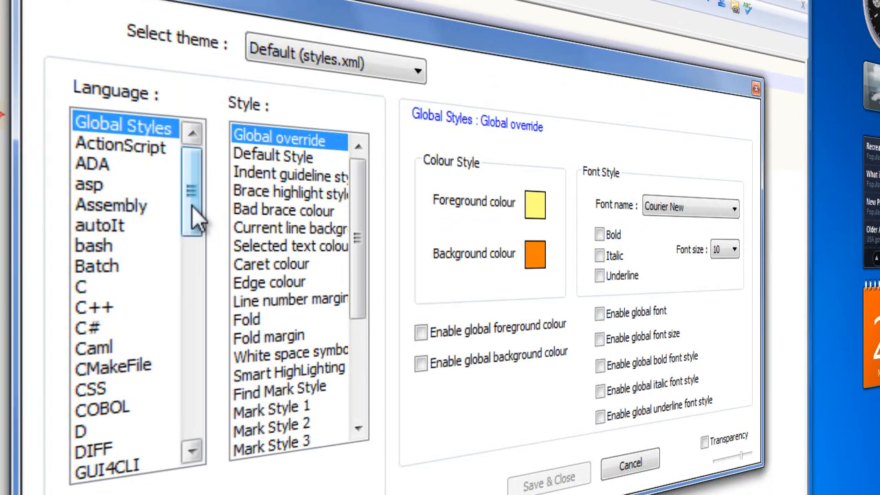
{"action": "left_click", "coordinate": [335, 69]}
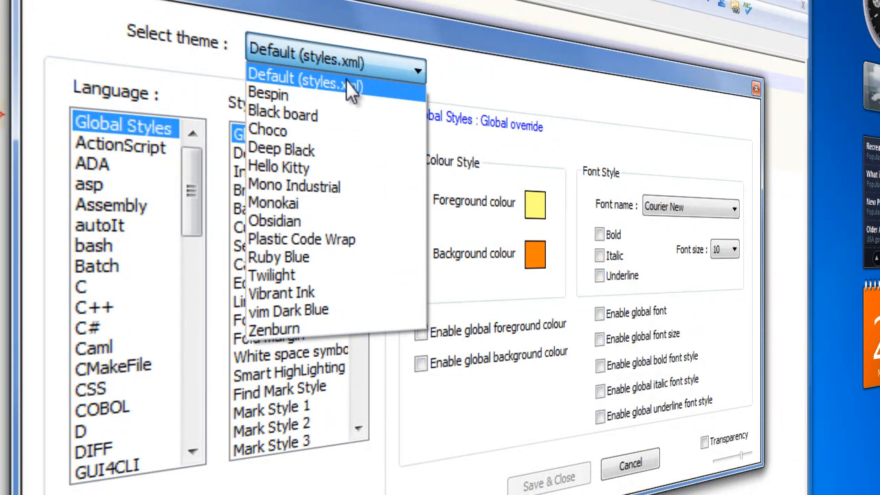
{"action": "left_click", "coordinate": [268, 130]}
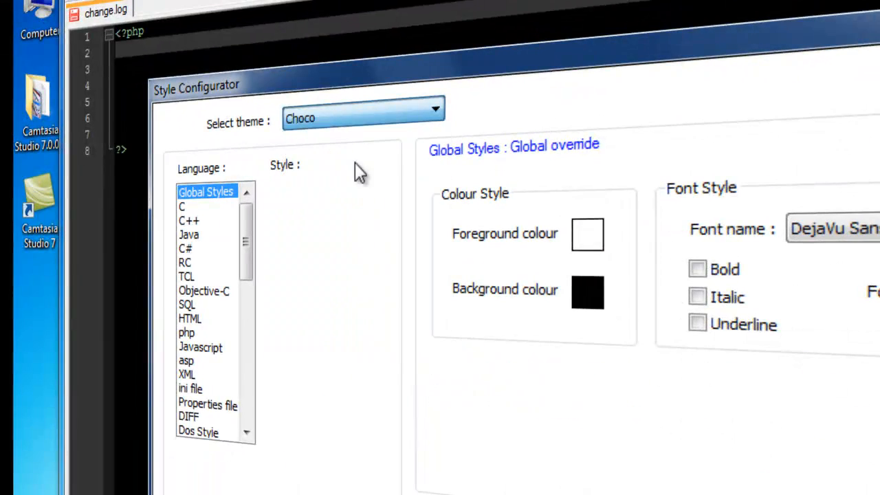
{"action": "left_click", "coordinate": [435, 109]}
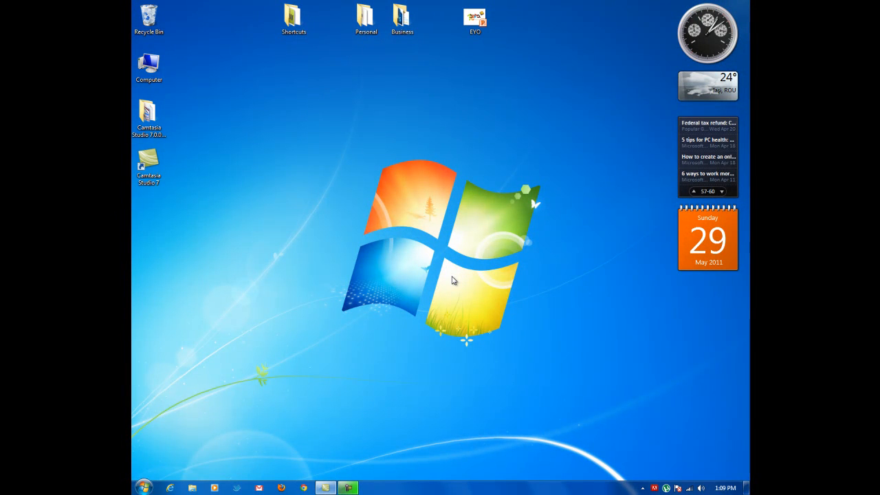
Step: Launch XAMPP from Start menu search and dismiss the already-running error
{"action": "left_click", "coordinate": [143, 487]}
{"action": "type", "text": "xamppp"}
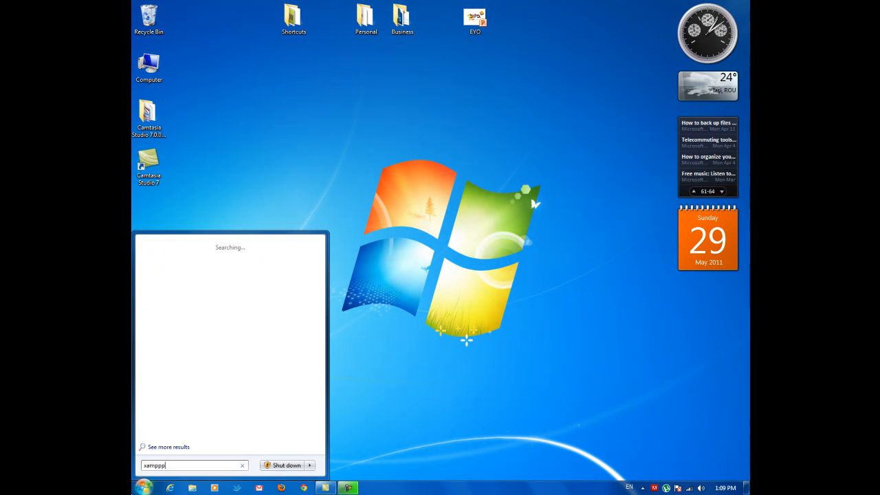
{"action": "key", "text": "Backspace"}
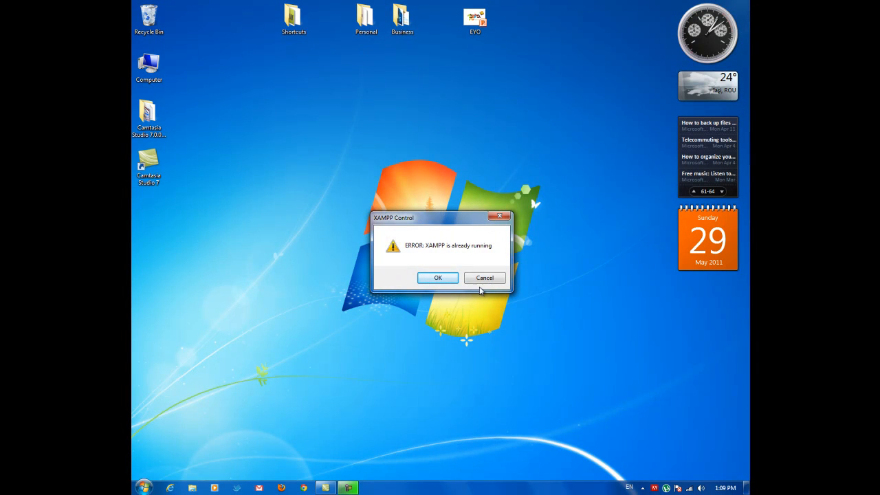
{"action": "left_click", "coordinate": [437, 277]}
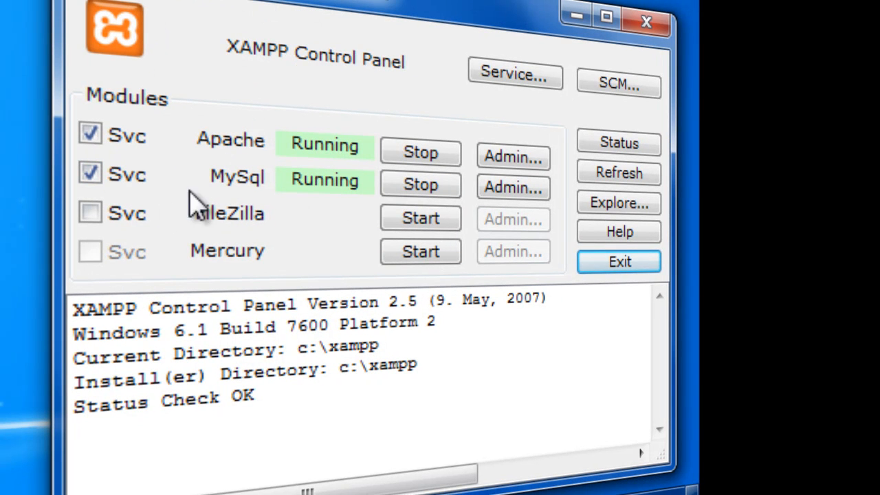
{"action": "mouse_move", "coordinate": [257, 261]}
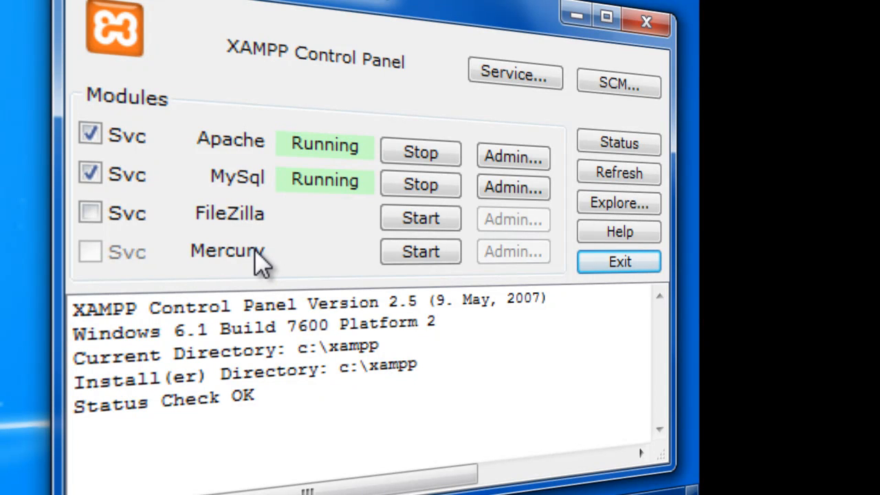
{"action": "mouse_move", "coordinate": [267, 155]}
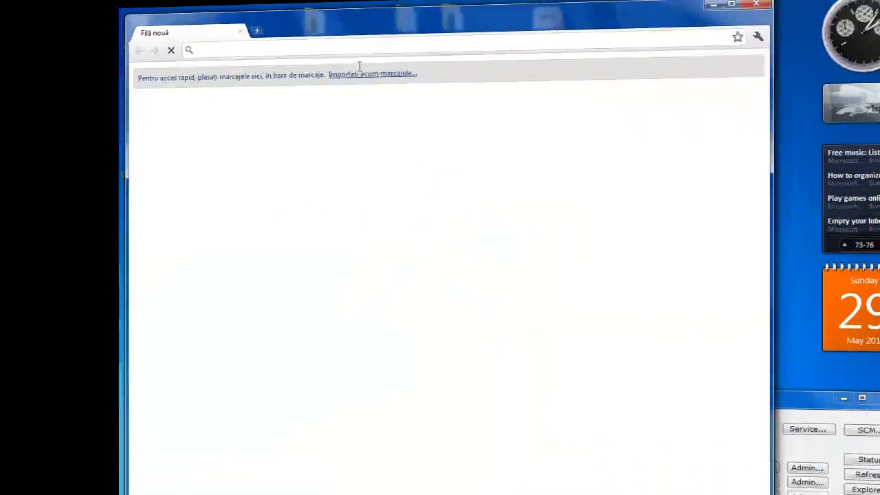
{"action": "type", "text": "localhost"}
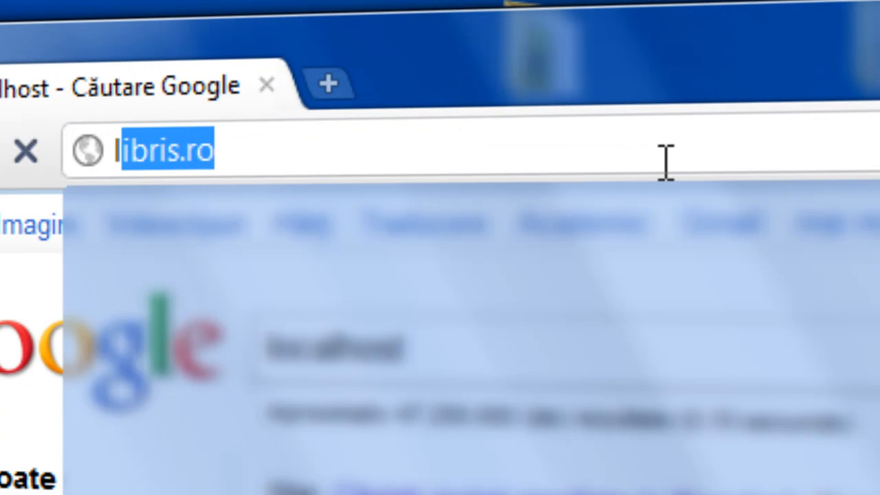
{"action": "type", "text": "loca"}
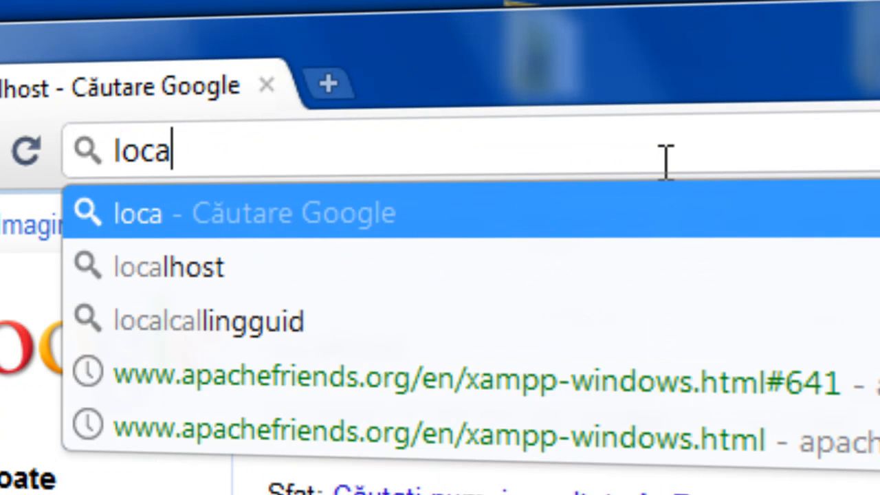
{"action": "left_click", "coordinate": [168, 266]}
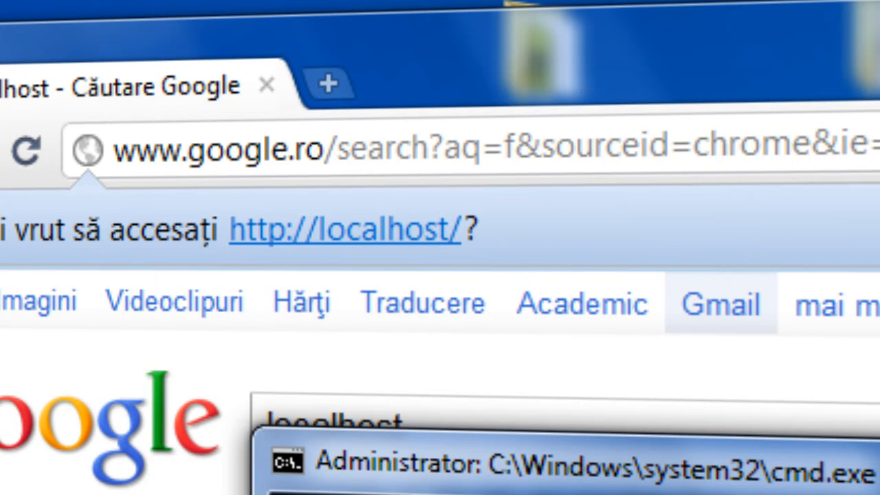
{"action": "mouse_move", "coordinate": [543, 145]}
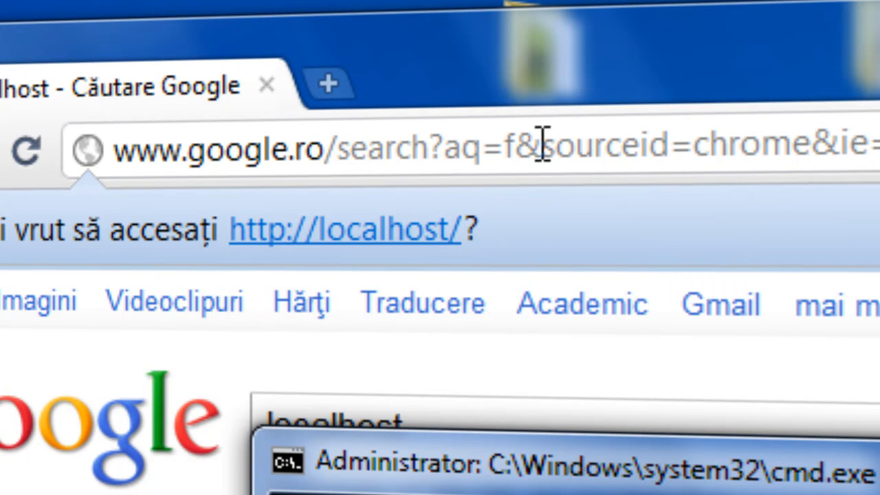
{"action": "double_click", "coordinate": [612, 145]}
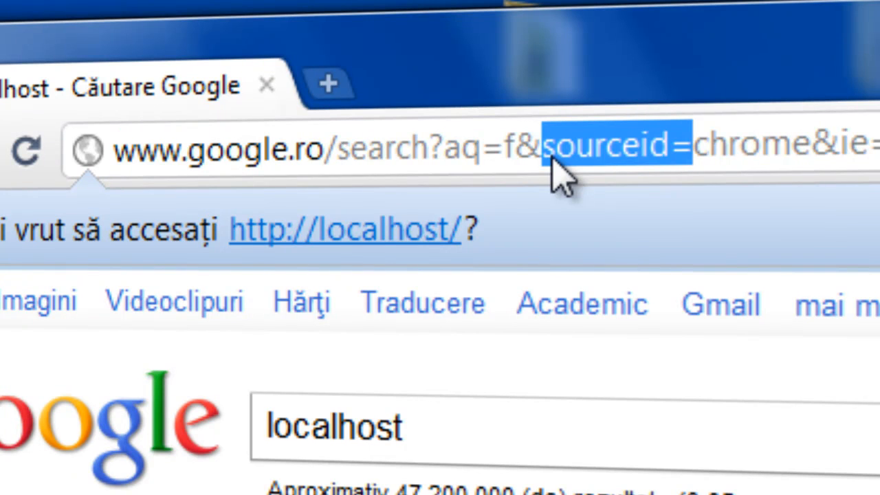
{"action": "type", "text": "192.168.1.146"}
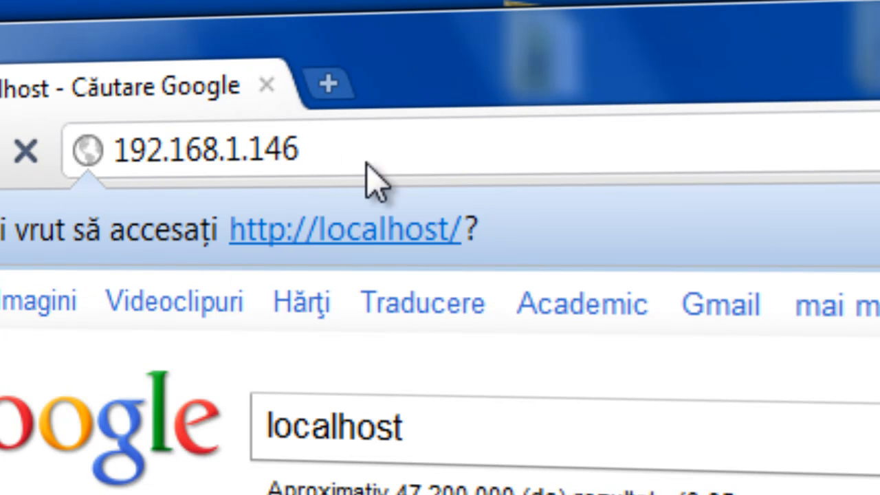
{"action": "mouse_move", "coordinate": [374, 223]}
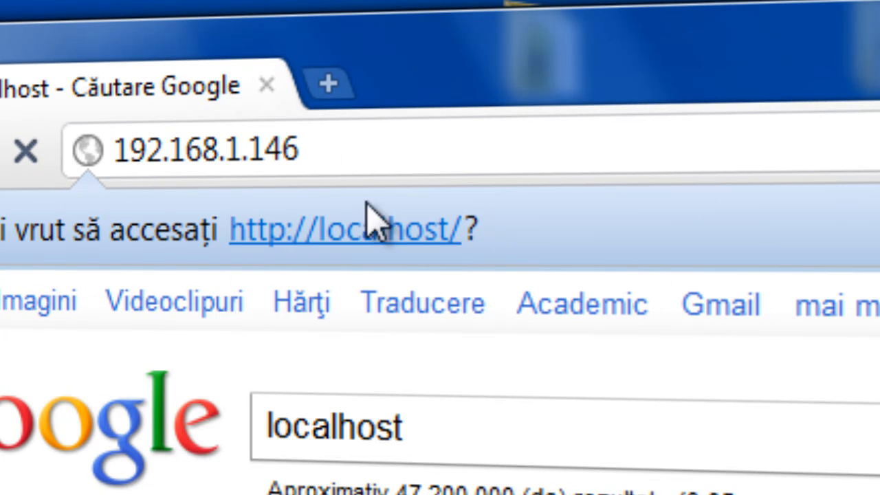
{"action": "left_click", "coordinate": [343, 228]}
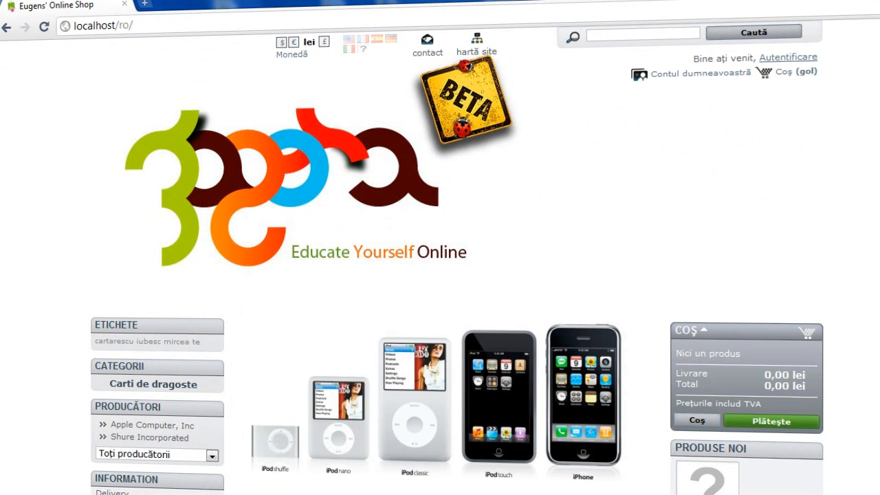
{"action": "mouse_move", "coordinate": [563, 92]}
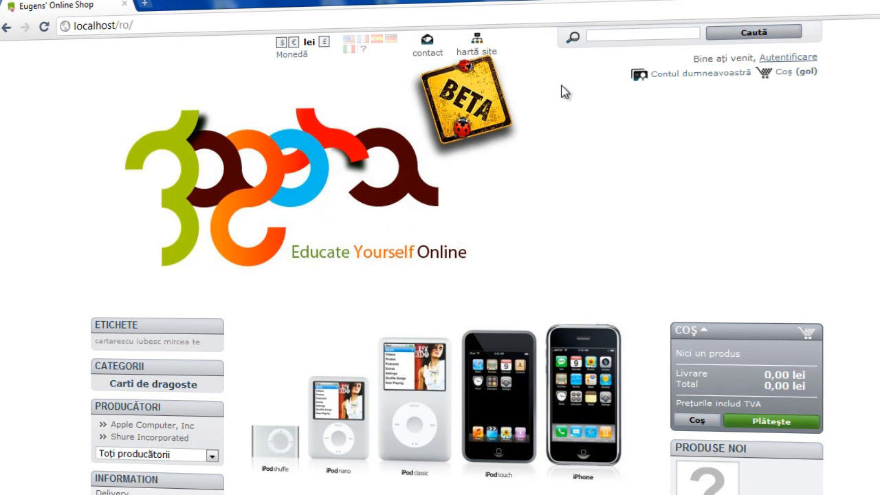
{"action": "mouse_move", "coordinate": [493, 13]}
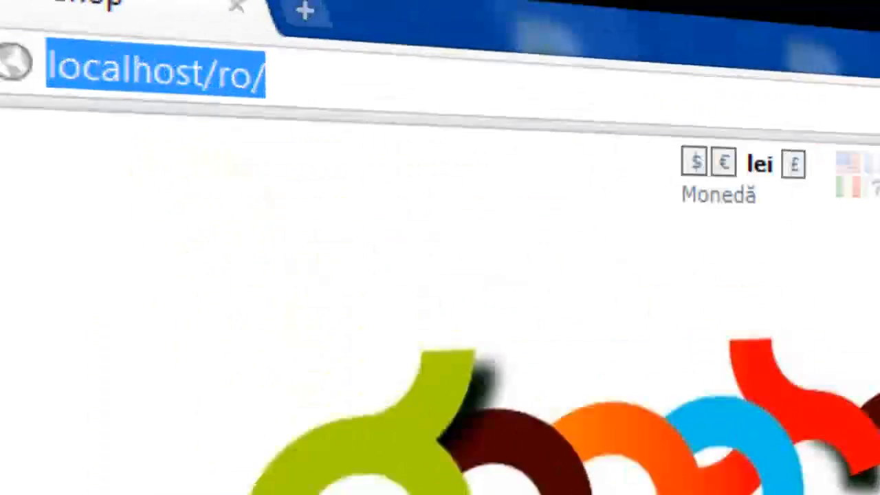
Step: Enter localhost/phpmyadmin in the address bar
{"action": "type", "text": "localhost/p"}
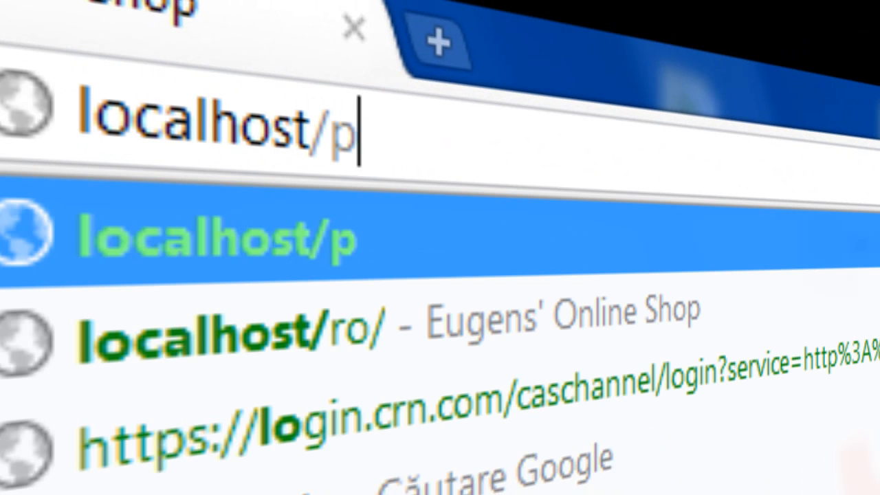
{"action": "type", "text": "hpmyadmin/"}
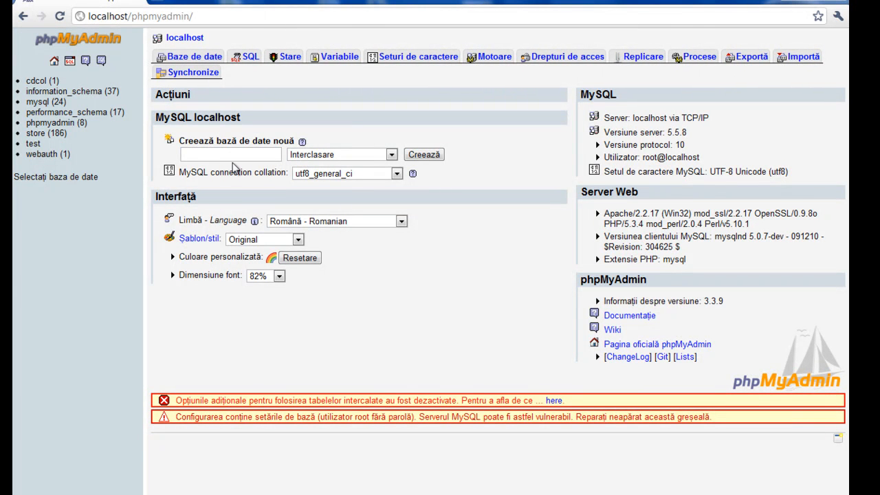
Step: Switch phpMyAdmin's 'Limbă - Language' dropdown from Romanian to English
{"action": "left_click", "coordinate": [230, 154]}
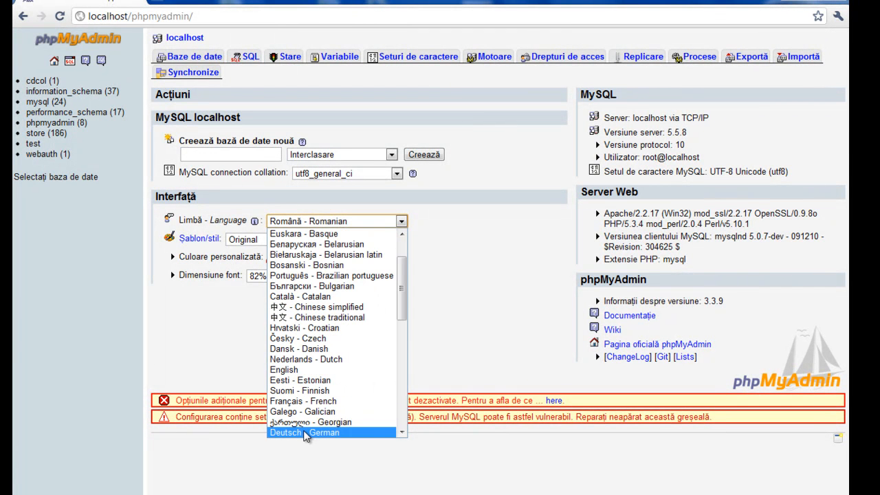
{"action": "left_click", "coordinate": [303, 432]}
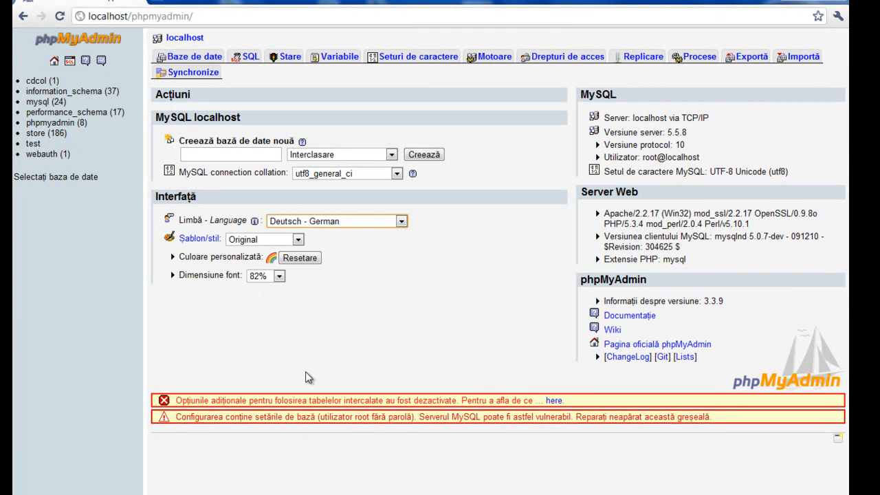
{"action": "left_click", "coordinate": [337, 221]}
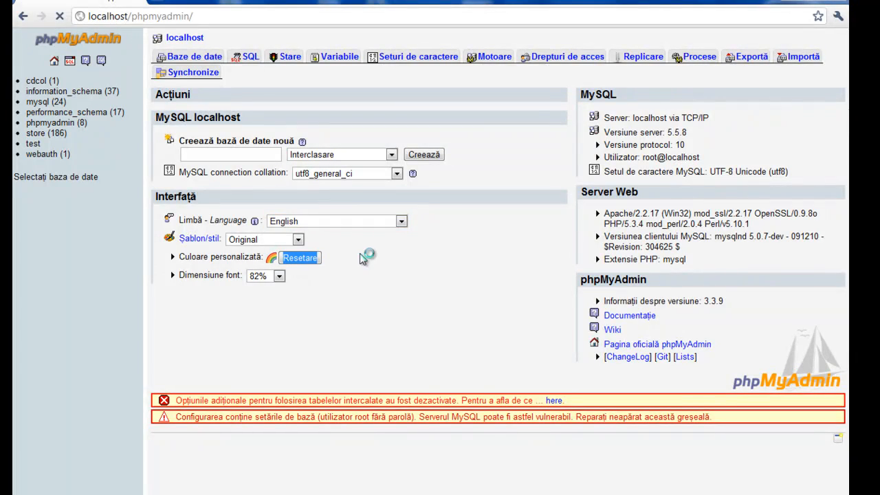